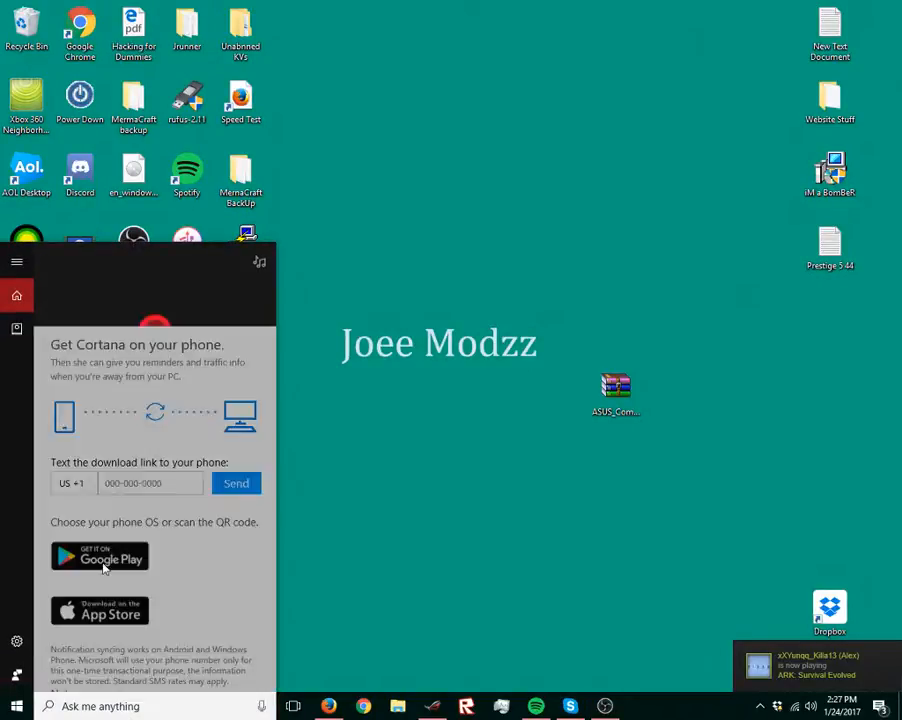
Step: Open Cortana's menu, then the Start menu app list to launch ASUS Command
left_click(17, 261)
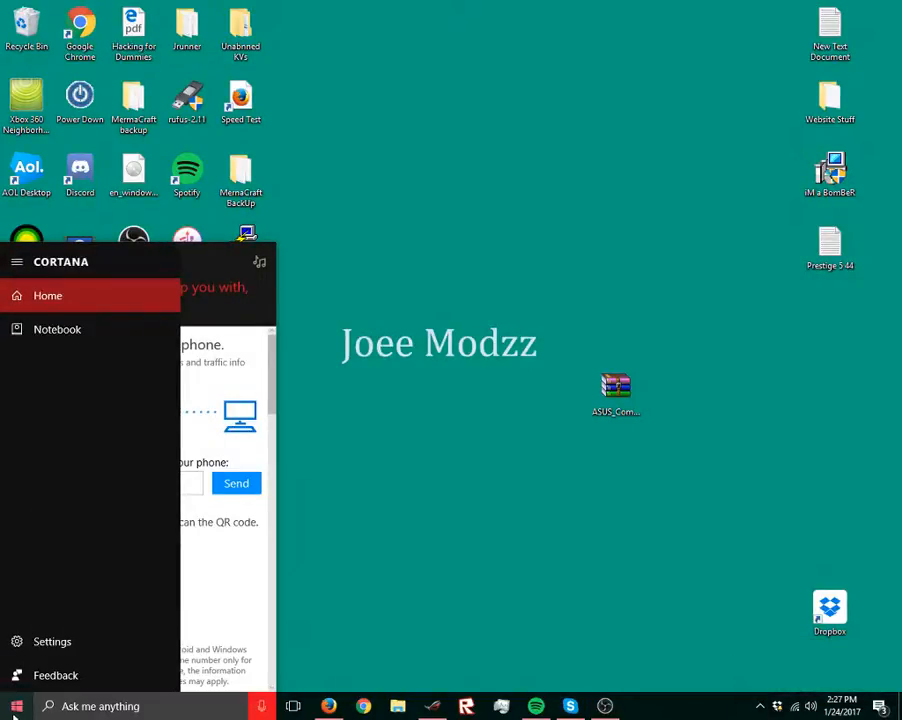
left_click(15, 706)
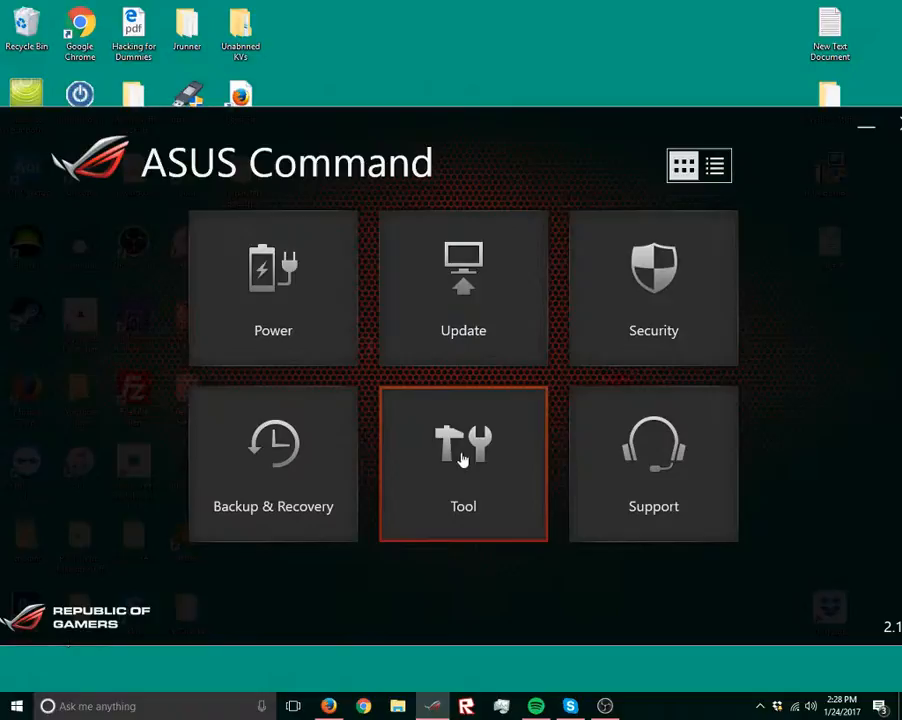
Step: Show Lighting under Tool, apply the settings, and enable the Breath effect
left_click(463, 463)
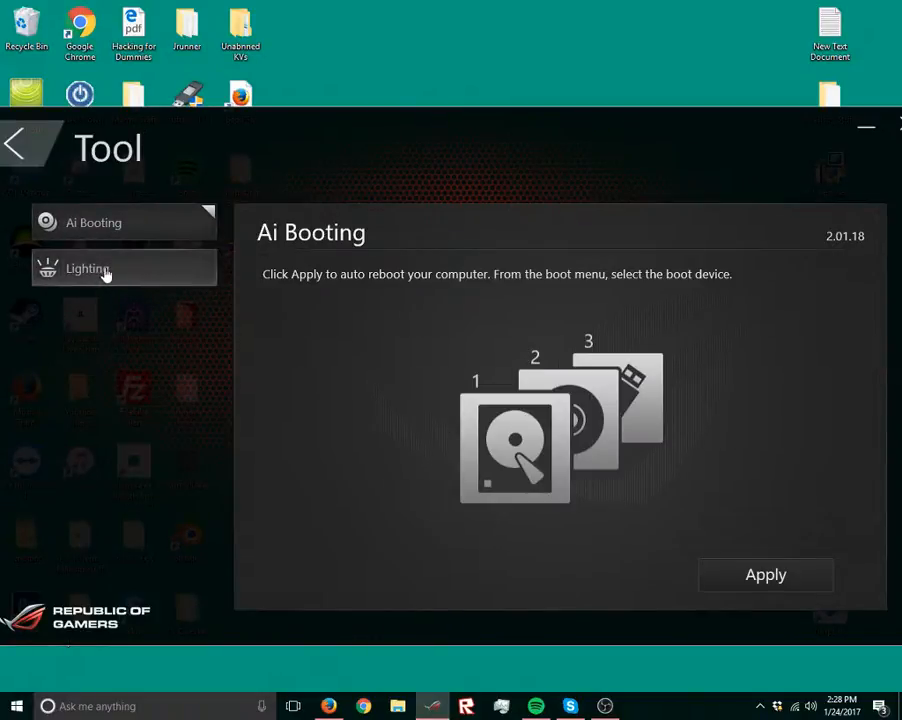
left_click(87, 268)
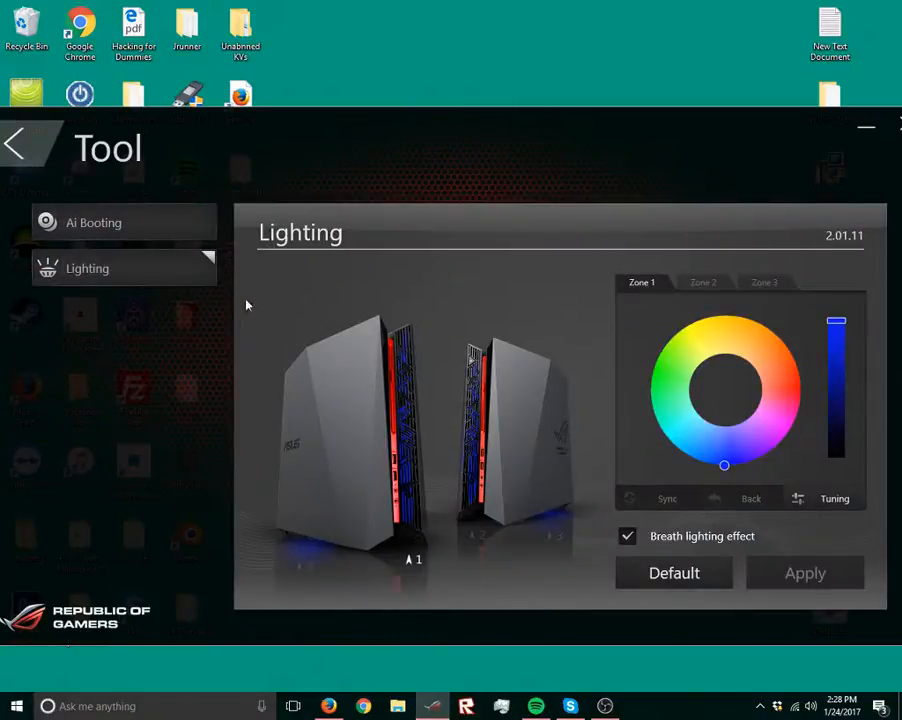
mouse_move(438, 381)
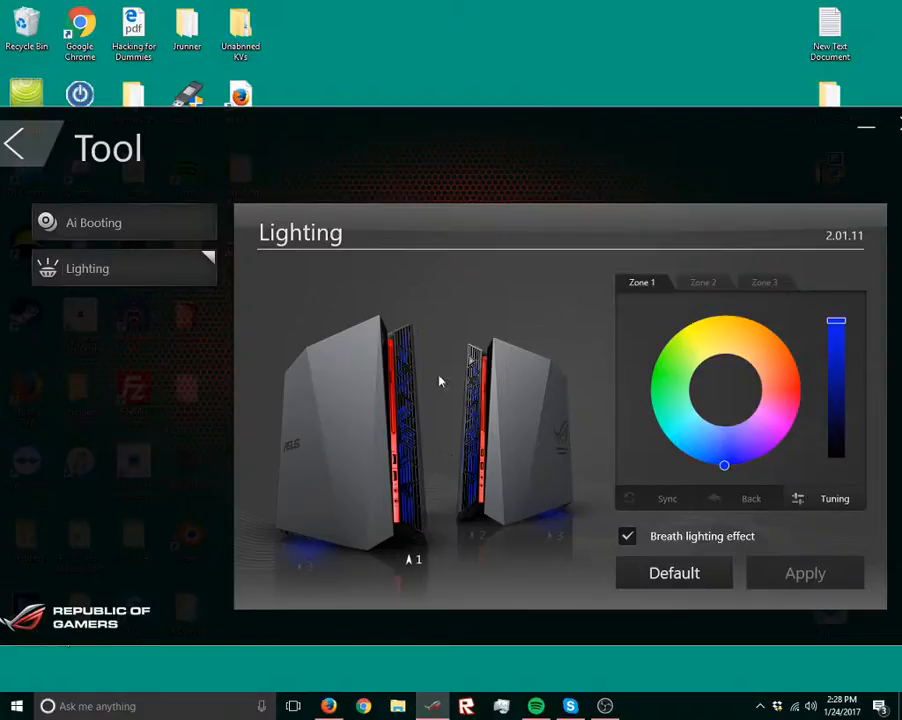
mouse_move(540, 438)
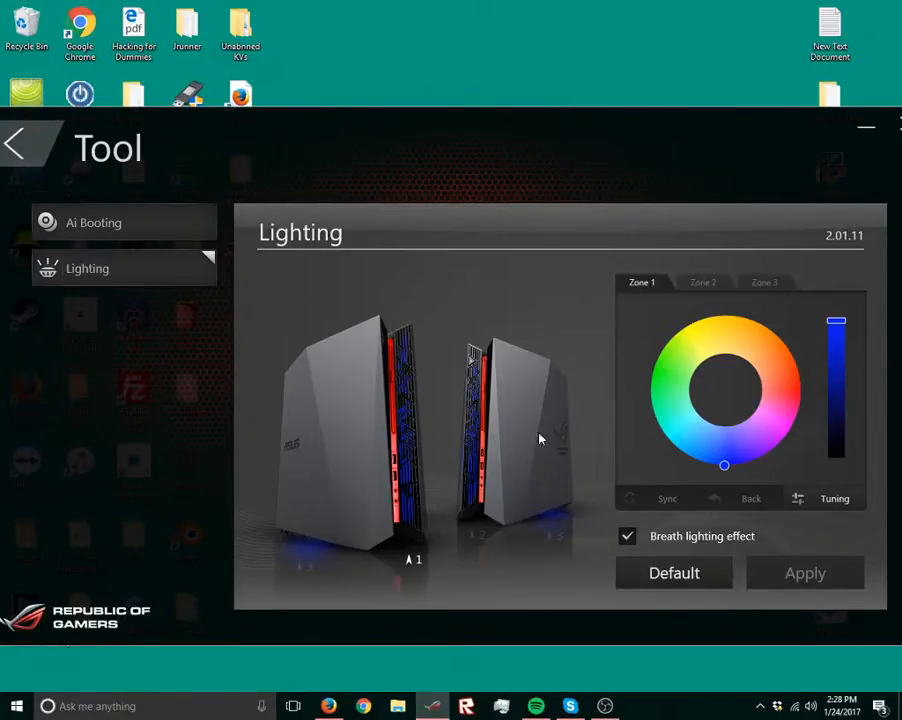
mouse_move(358, 469)
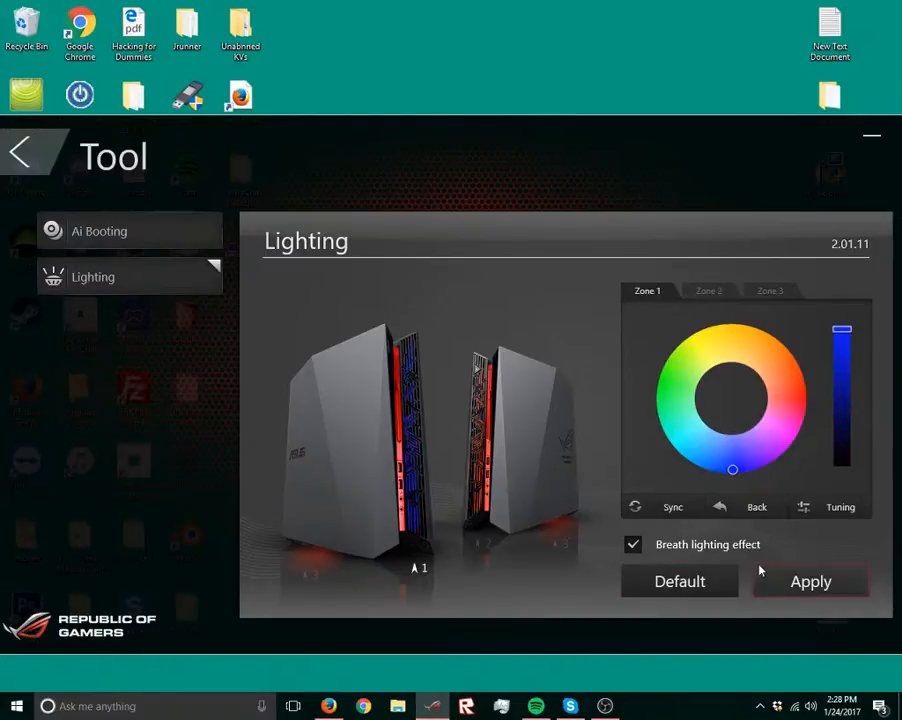
left_click(810, 581)
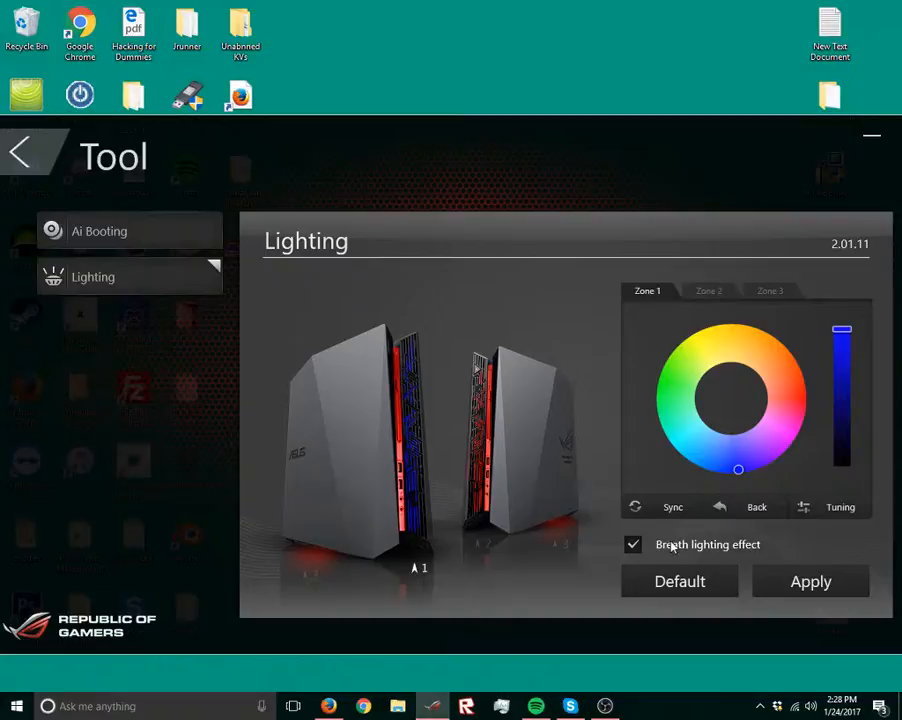
left_click(810, 581)
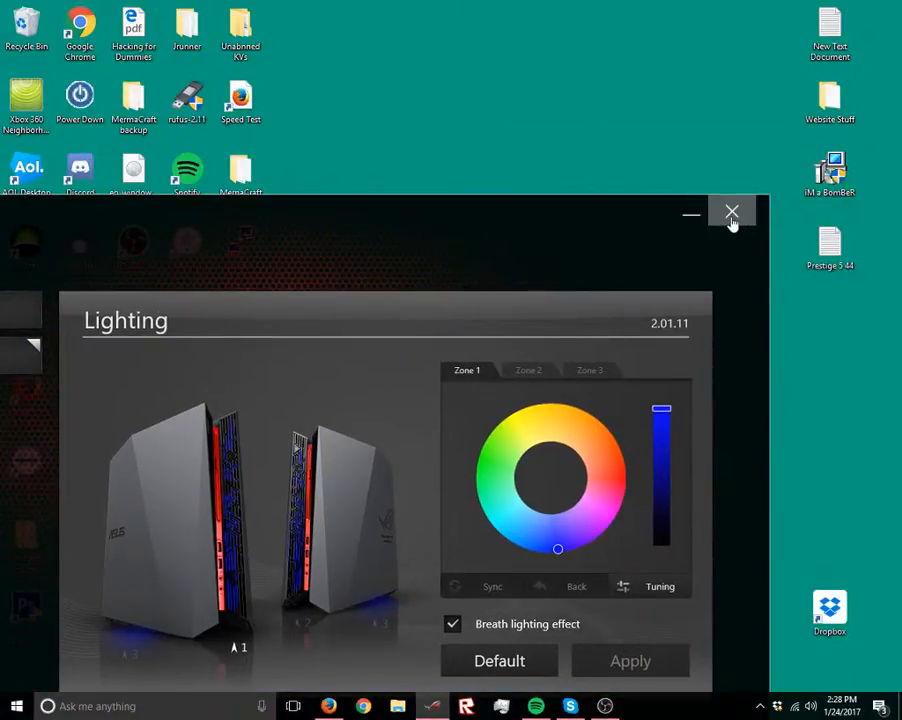
Step: Close ASUS Command and bring up the Dropbox ASUS_Commend_v21200.zip page in Firefox
left_click(731, 213)
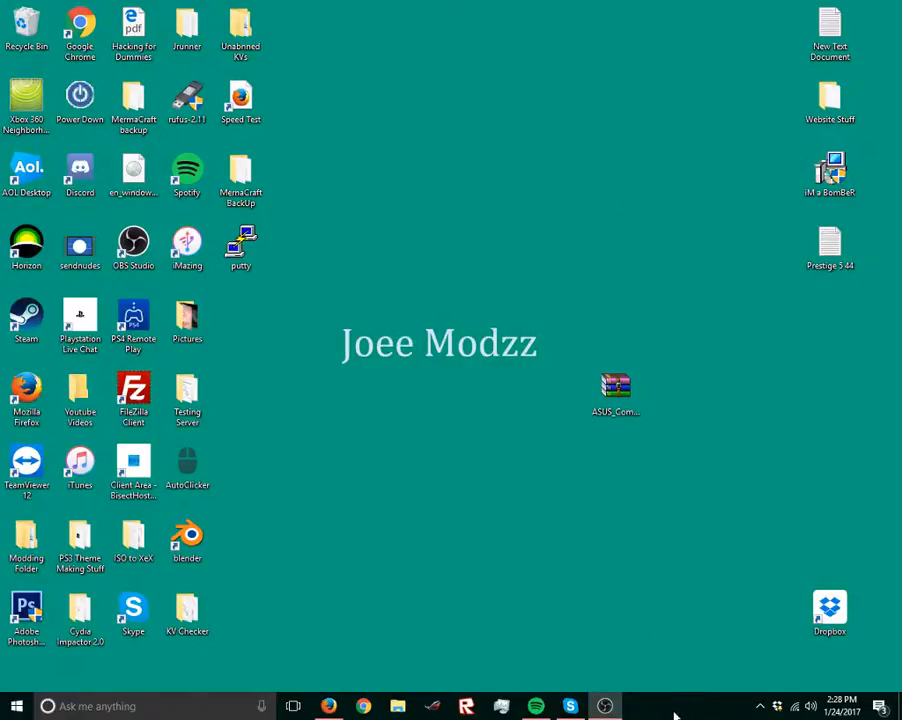
mouse_move(641, 481)
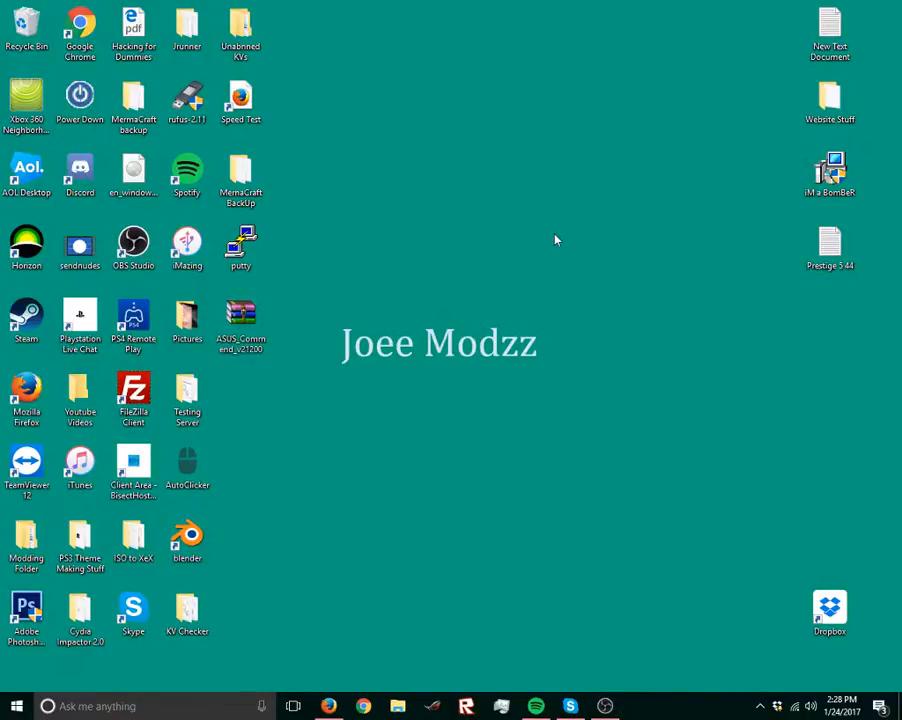
left_click(328, 706)
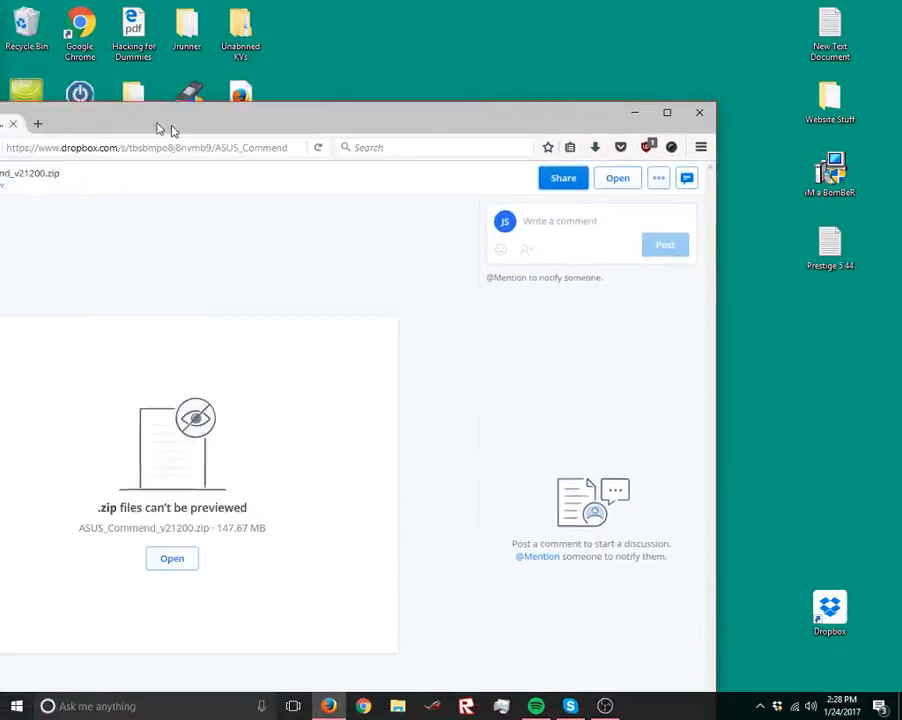
Step: Enlarge the Firefox window to show the full Dropbox file page
left_click(666, 112)
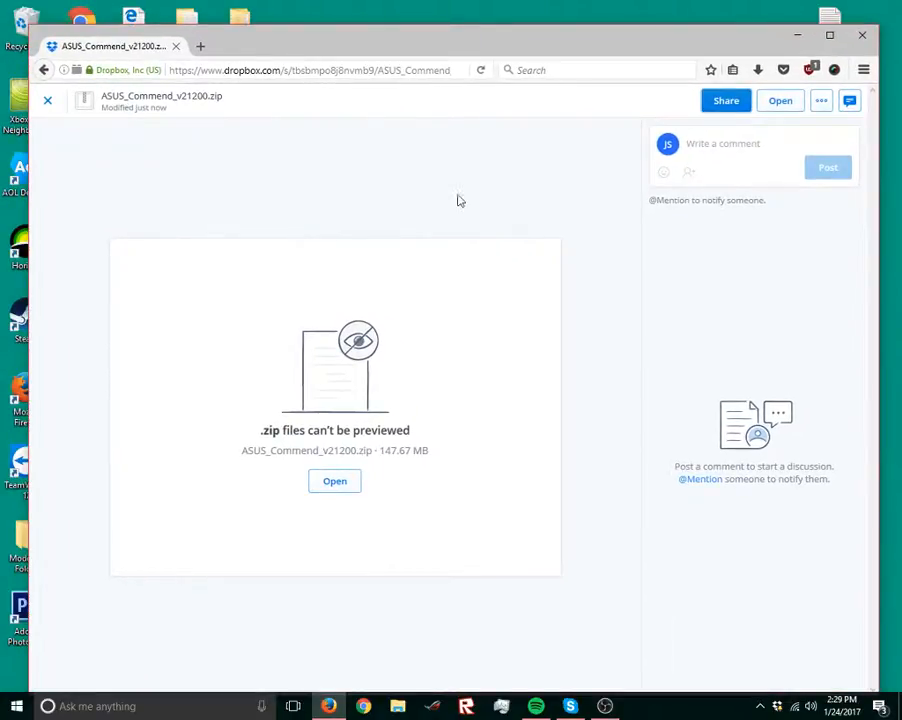
mouse_move(335, 481)
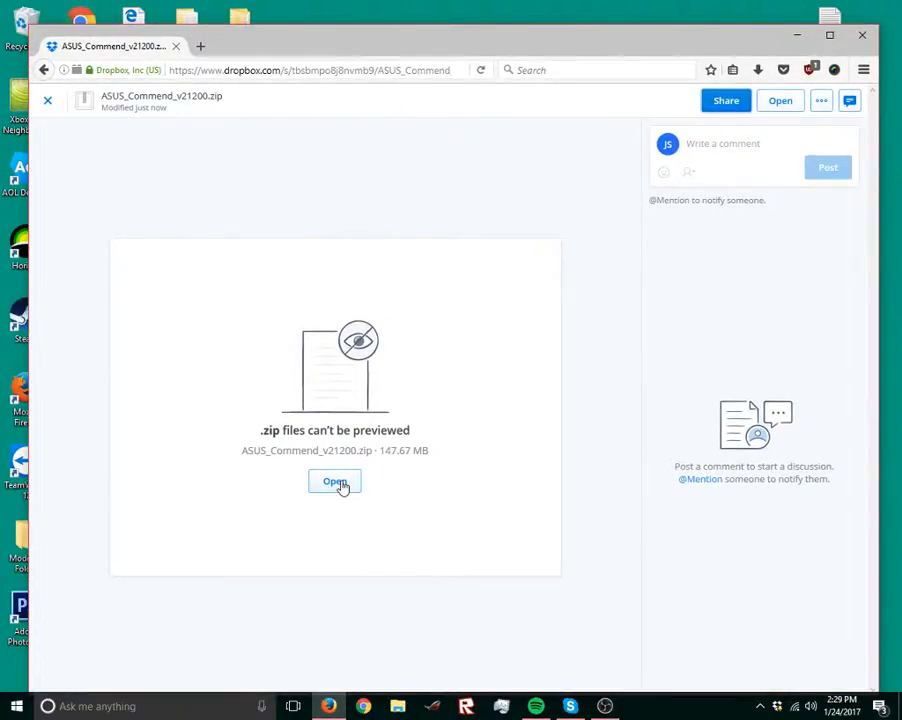
mouse_move(605, 158)
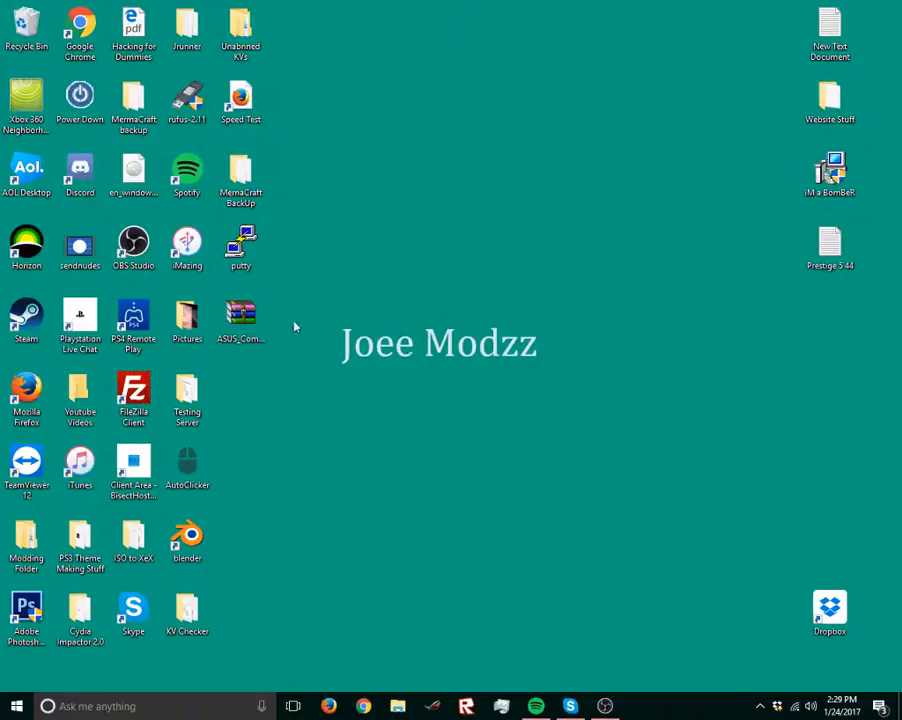
Step: Drag the zip to the desktop centre and browse the extracted ASUS_Commend_v21200 folder
left_click_drag(240, 320, 562, 180)
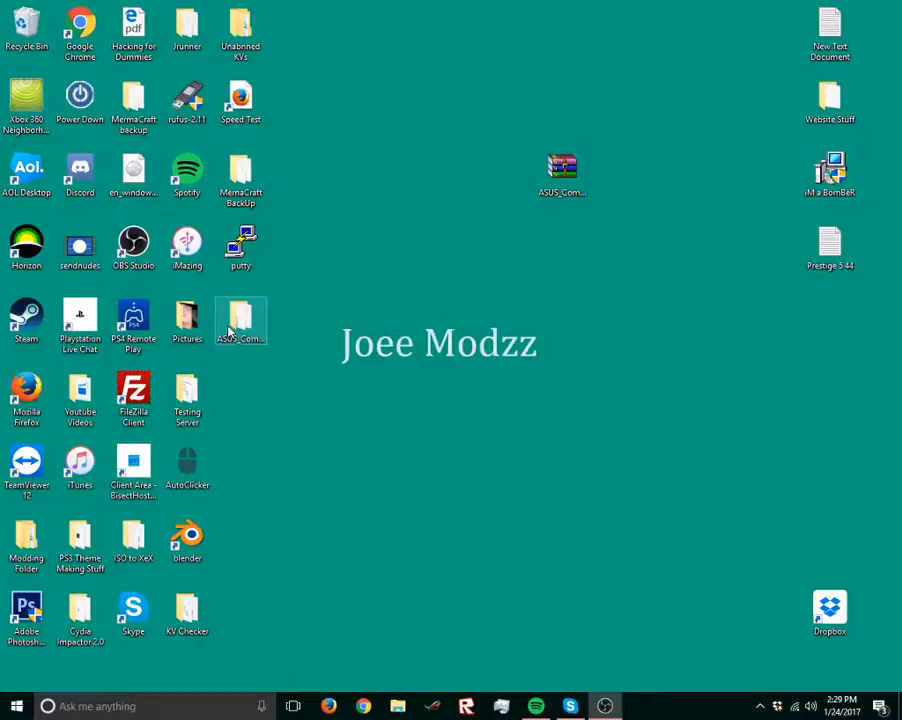
double_click(241, 315)
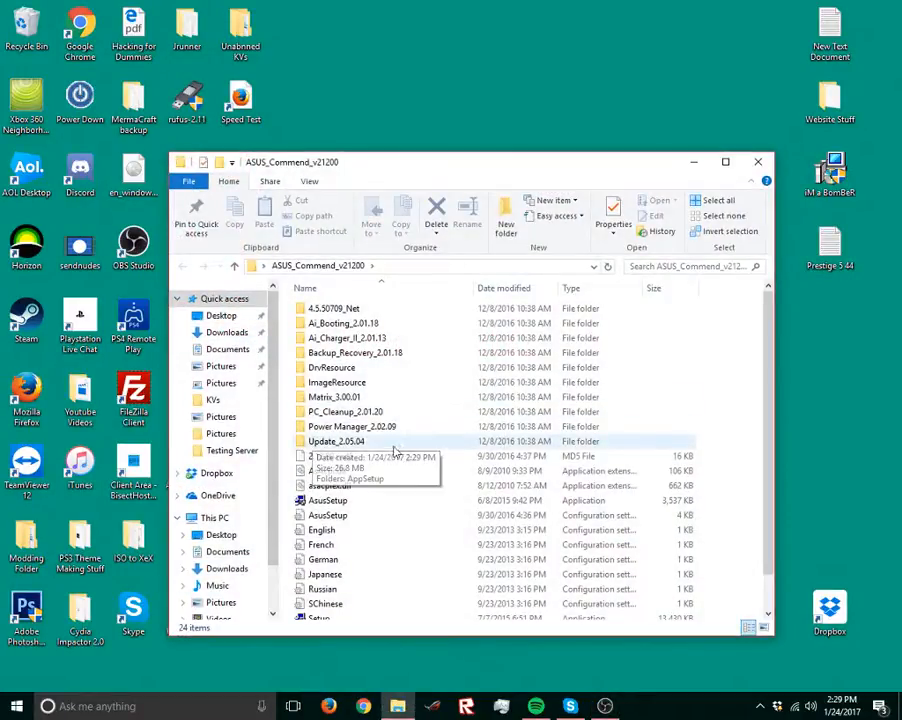
scroll("down", 3)
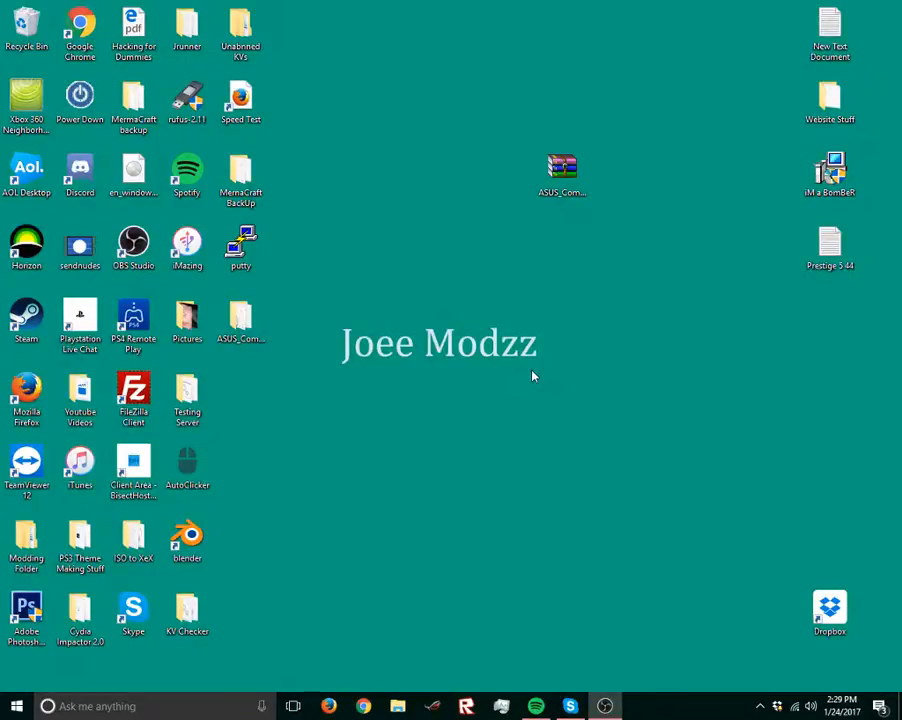
mouse_move(585, 300)
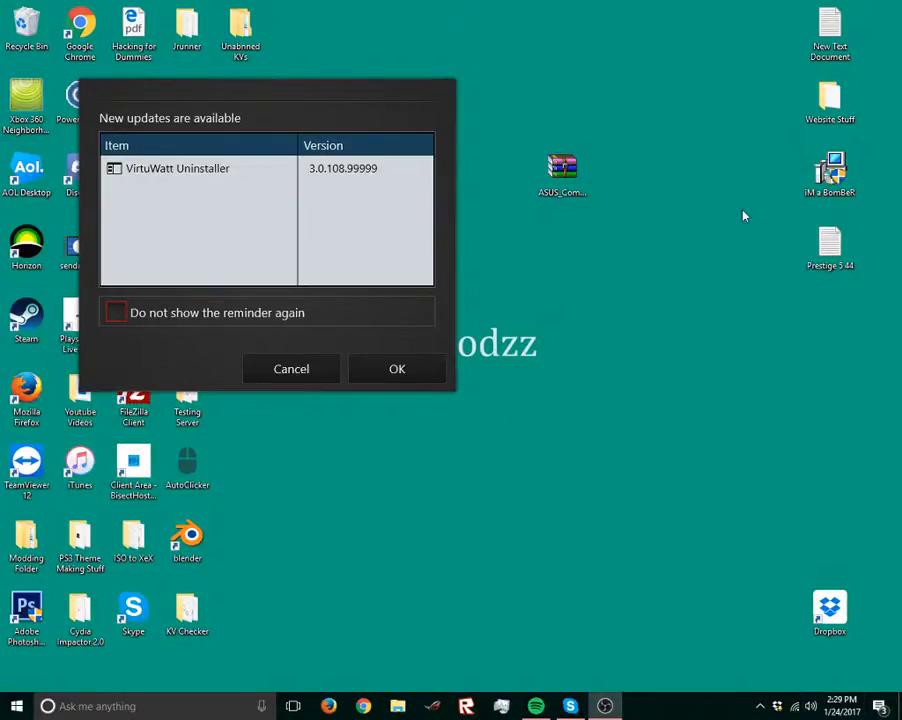
mouse_move(370, 357)
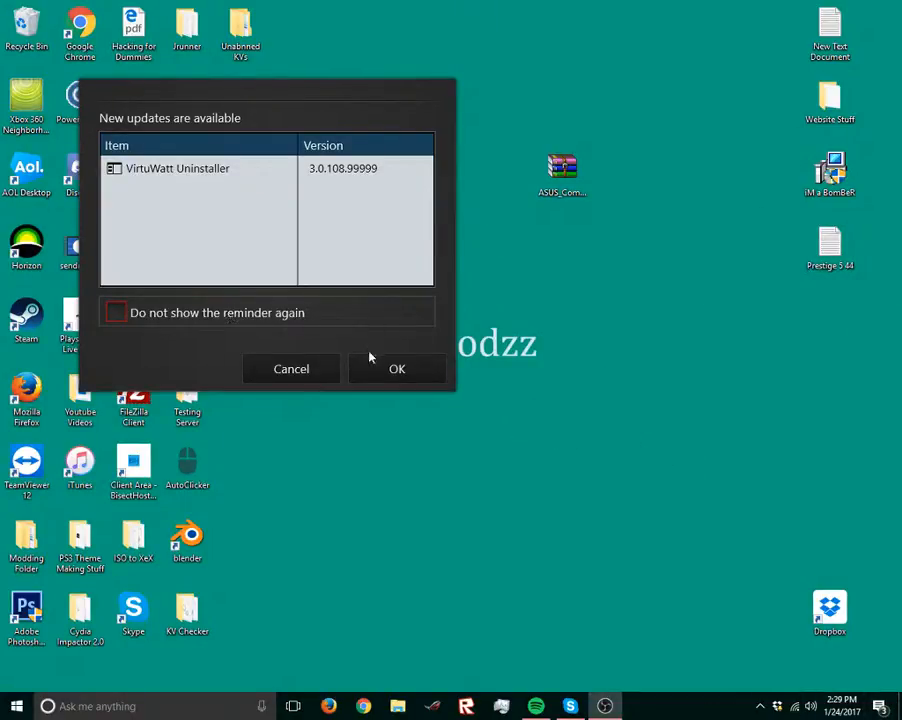
Step: Accept the new updates and install the VirtuWatt Uninstaller 3.0.108.99999 update
left_click(397, 368)
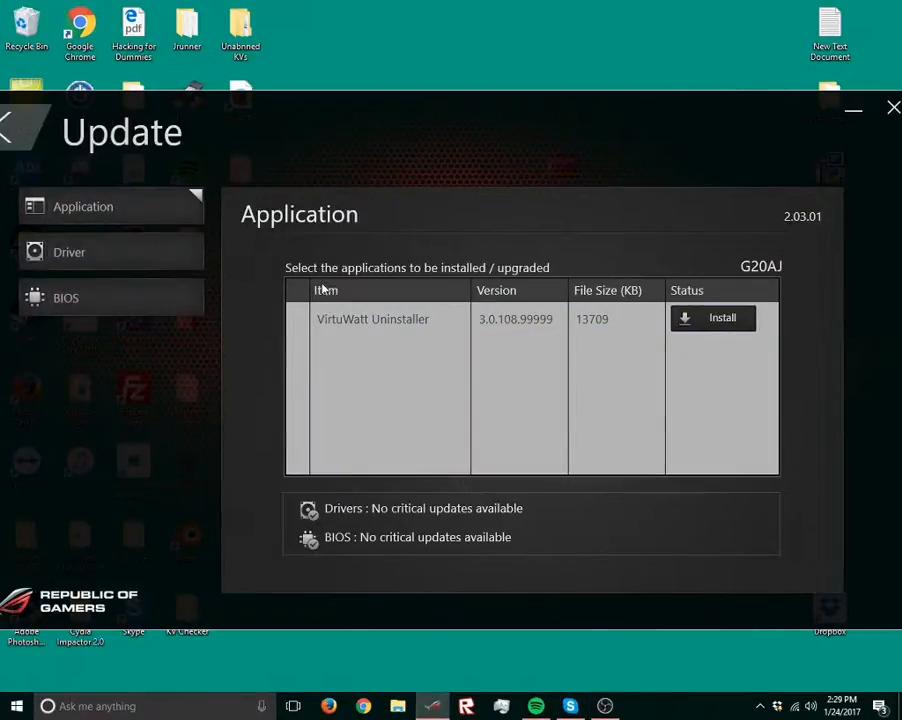
left_click(712, 317)
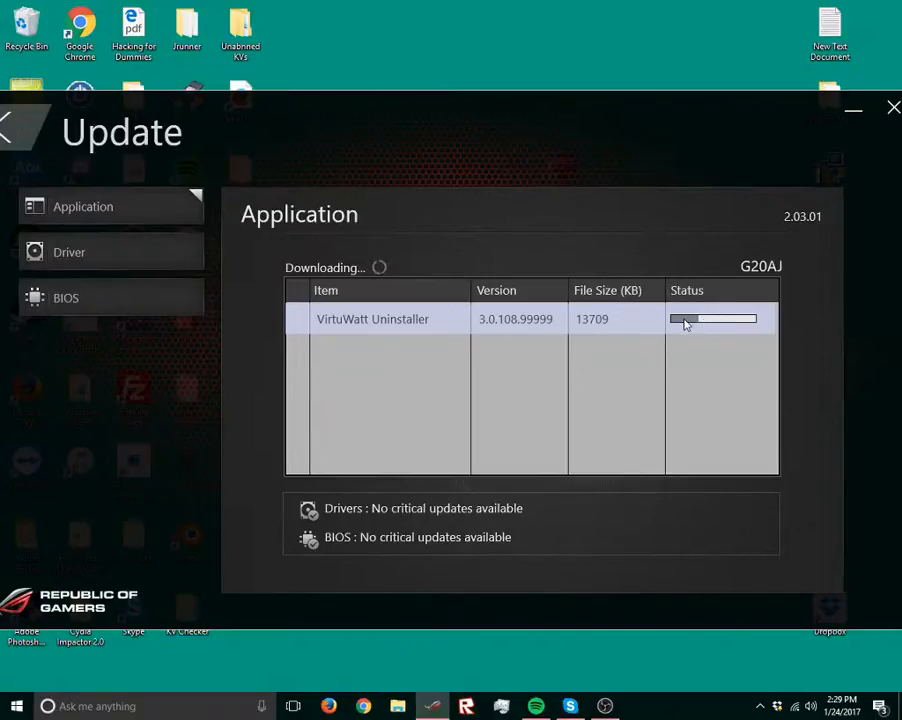
mouse_move(650, 318)
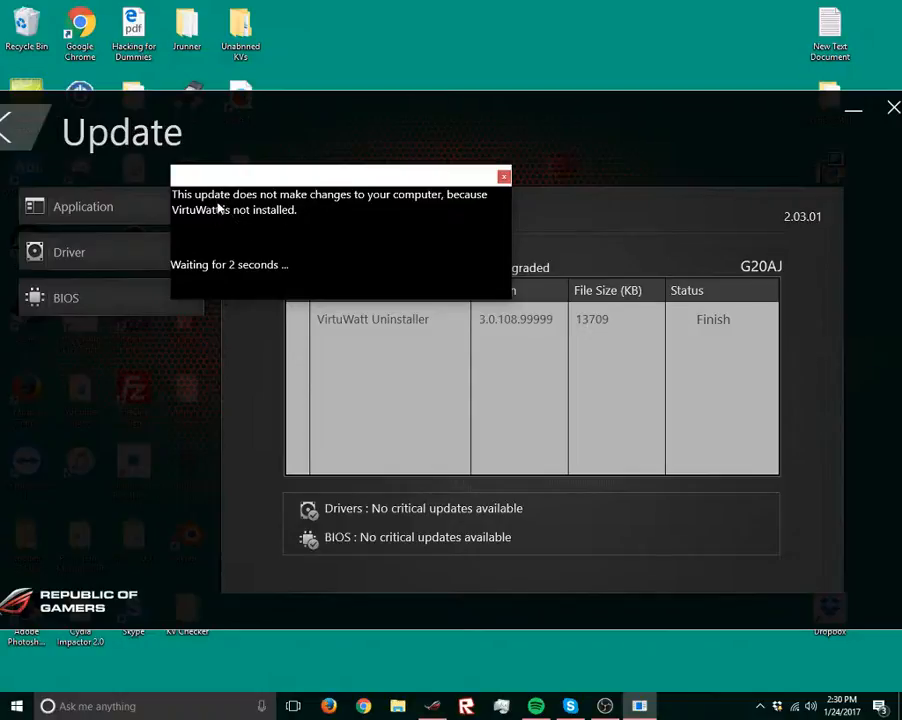
mouse_move(310, 210)
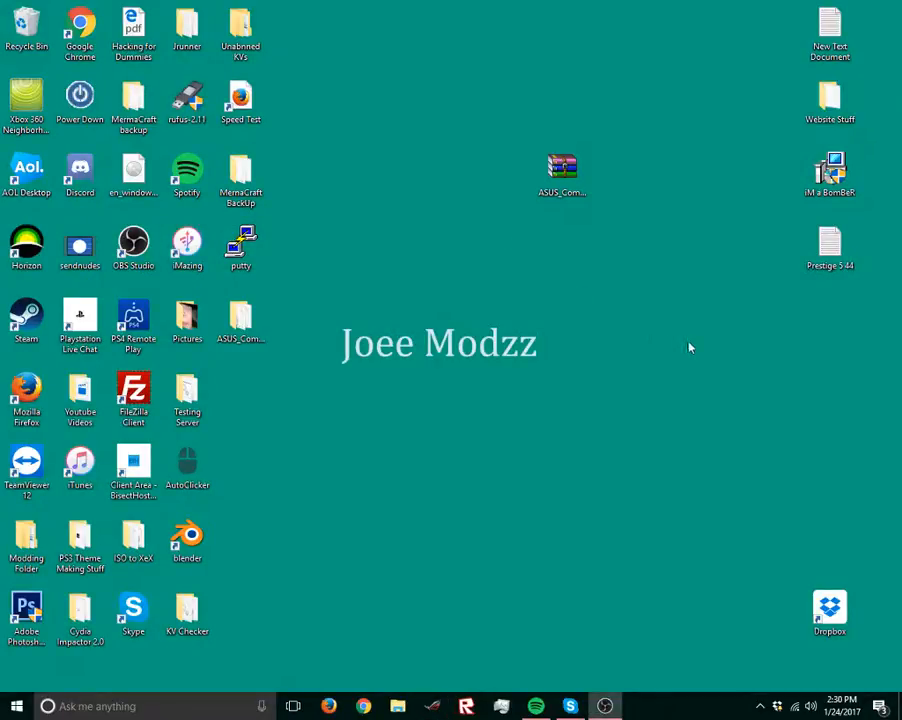
mouse_move(601, 389)
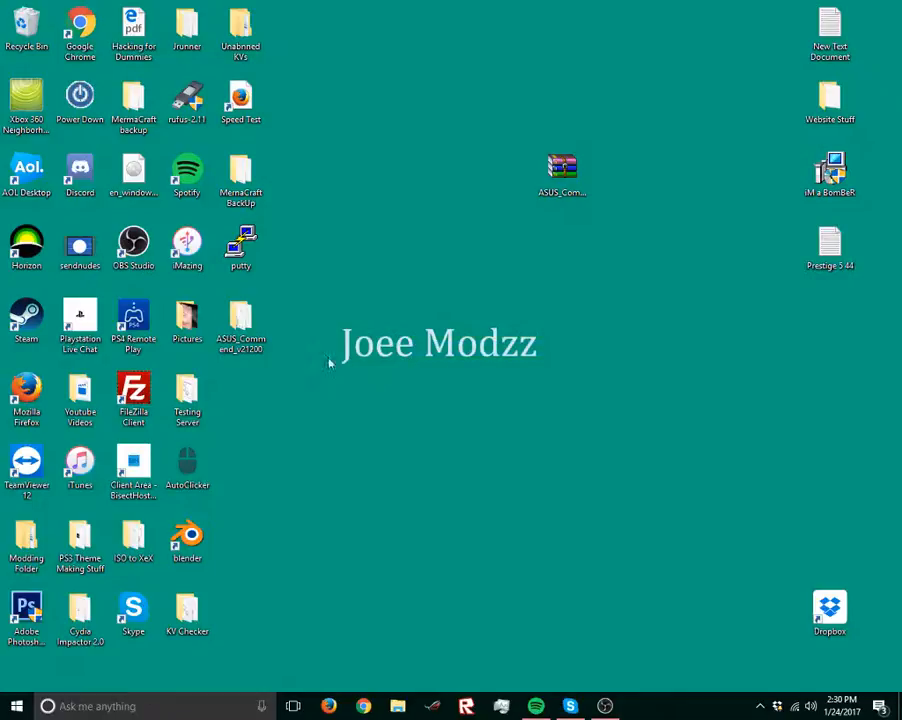
mouse_move(303, 283)
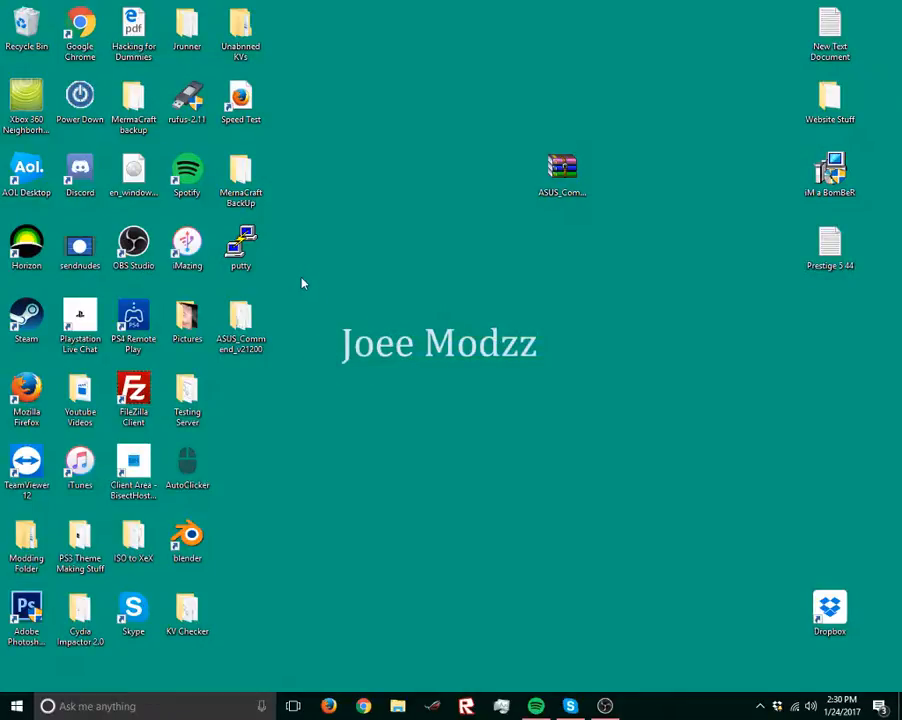
mouse_move(295, 290)
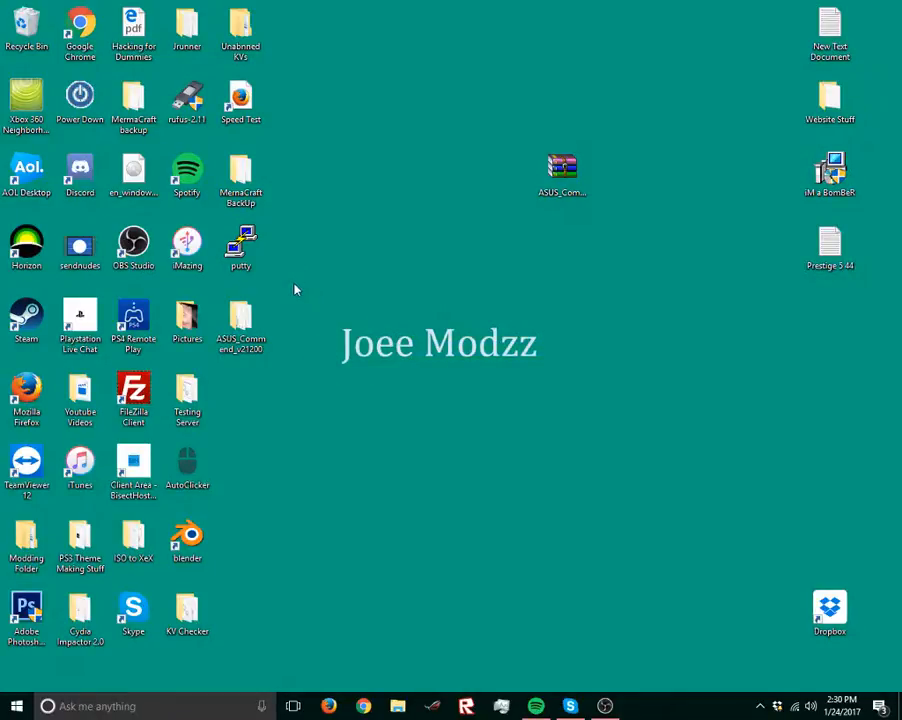
mouse_move(603, 415)
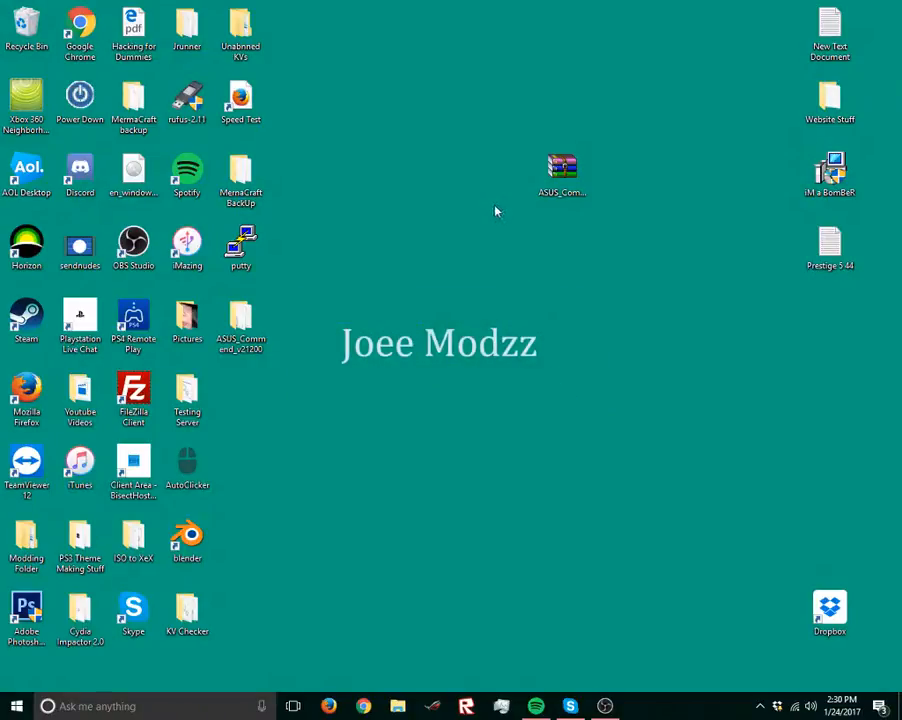
Step: Open the desktop ASUS_Commend_v21200 folder in File Explorer
double_click(562, 165)
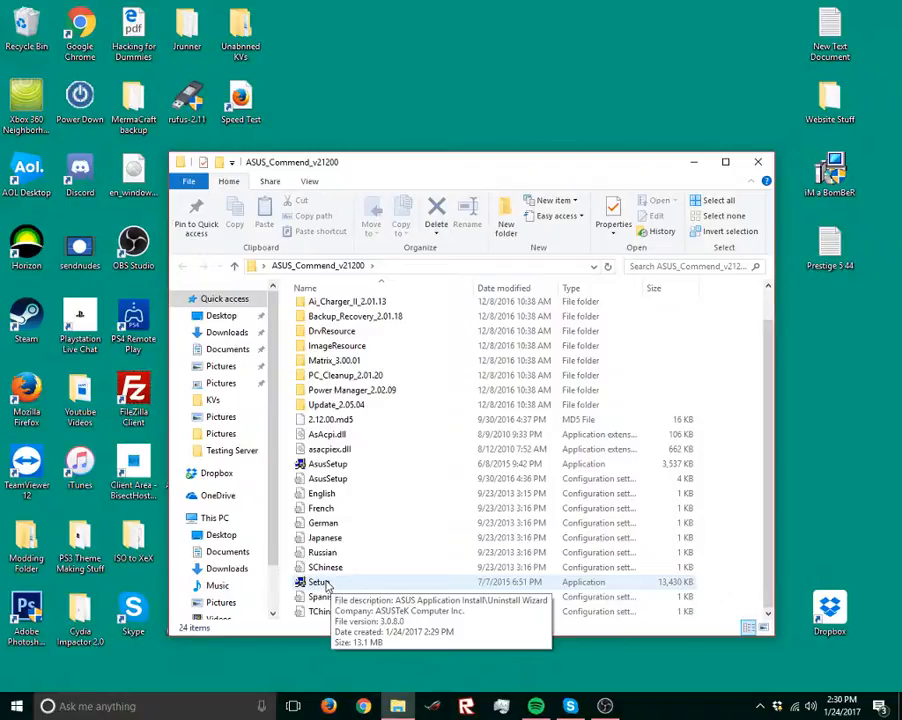
Step: Run the folder's Setup application to start the ASUS Command installer
left_click(318, 581)
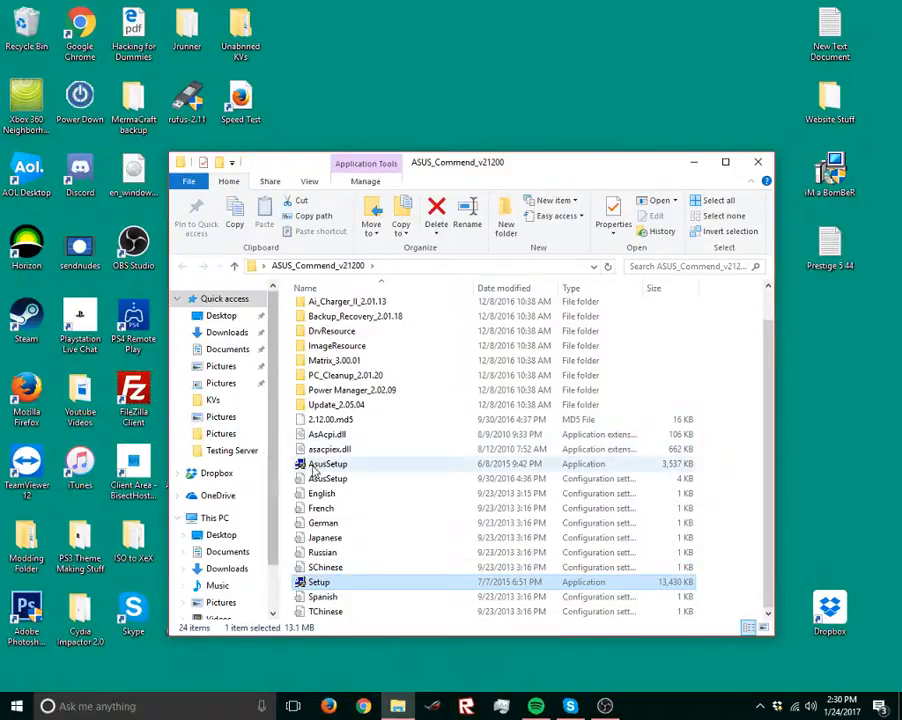
mouse_move(315, 470)
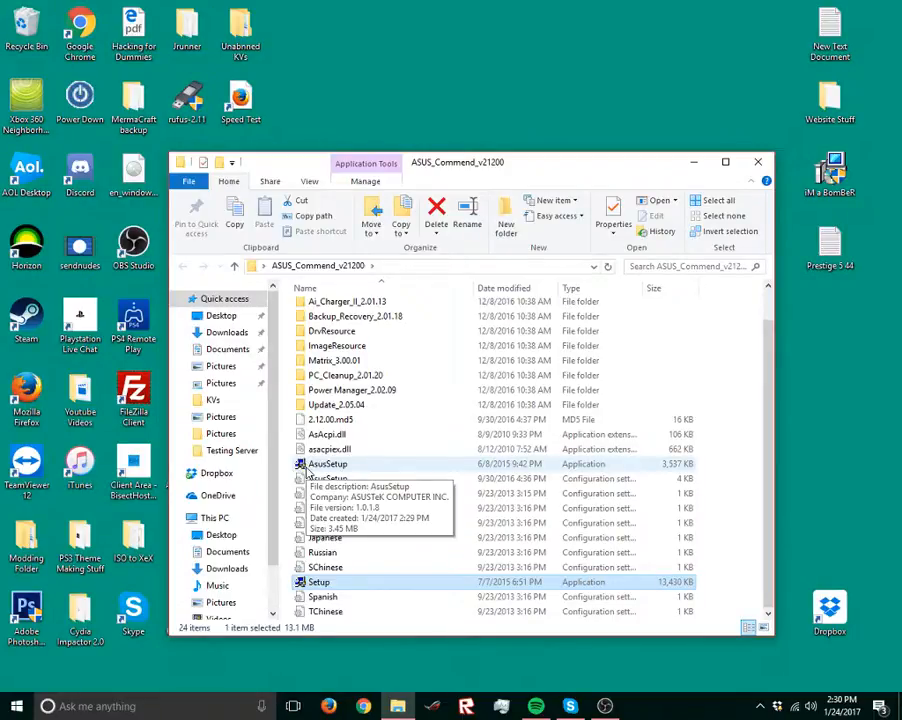
mouse_move(380, 522)
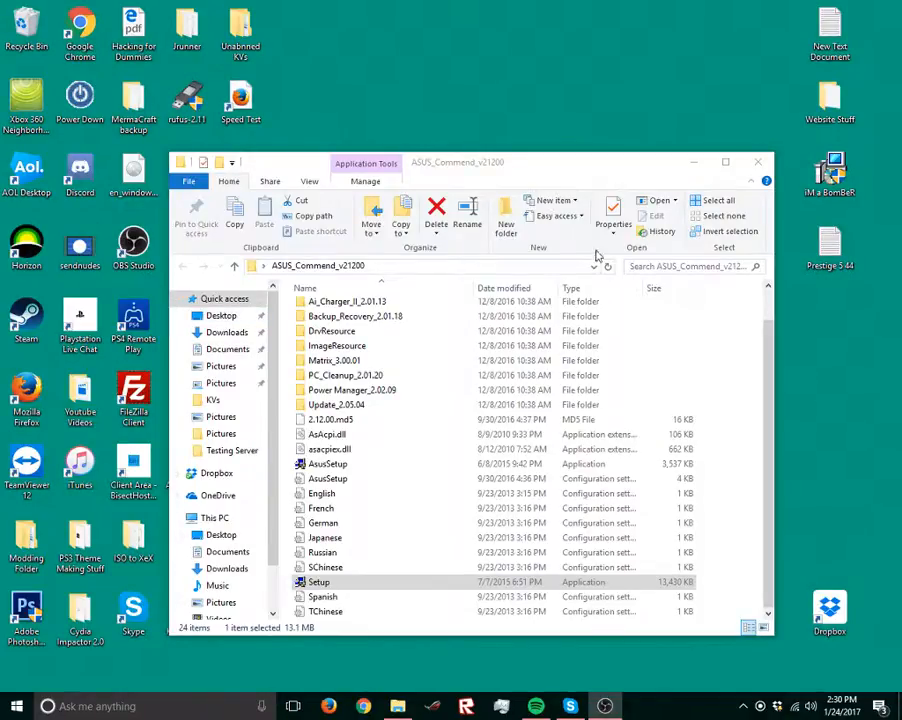
double_click(319, 581)
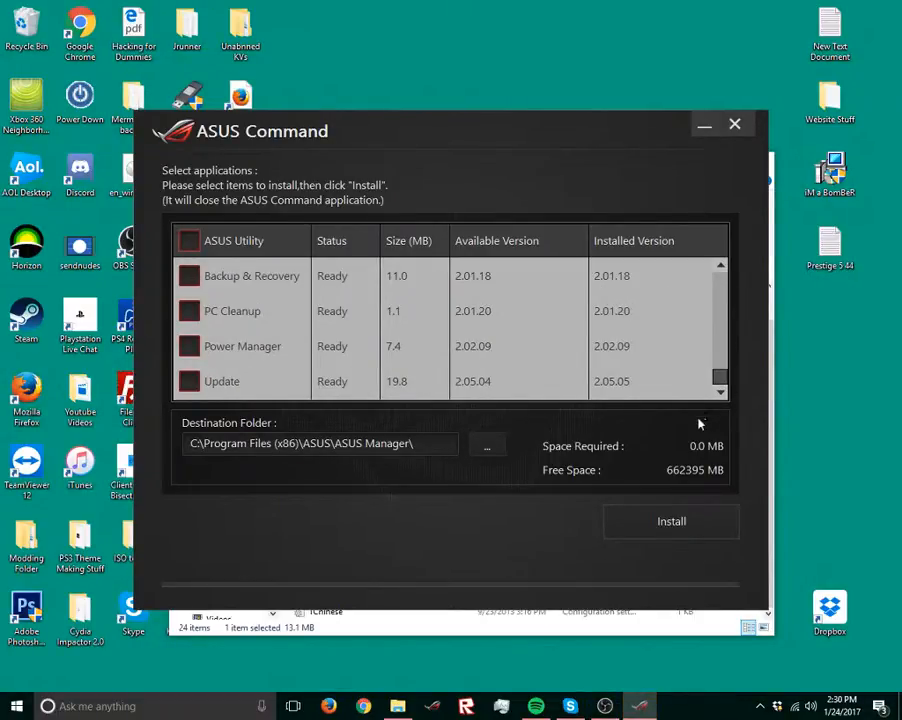
mouse_move(668, 520)
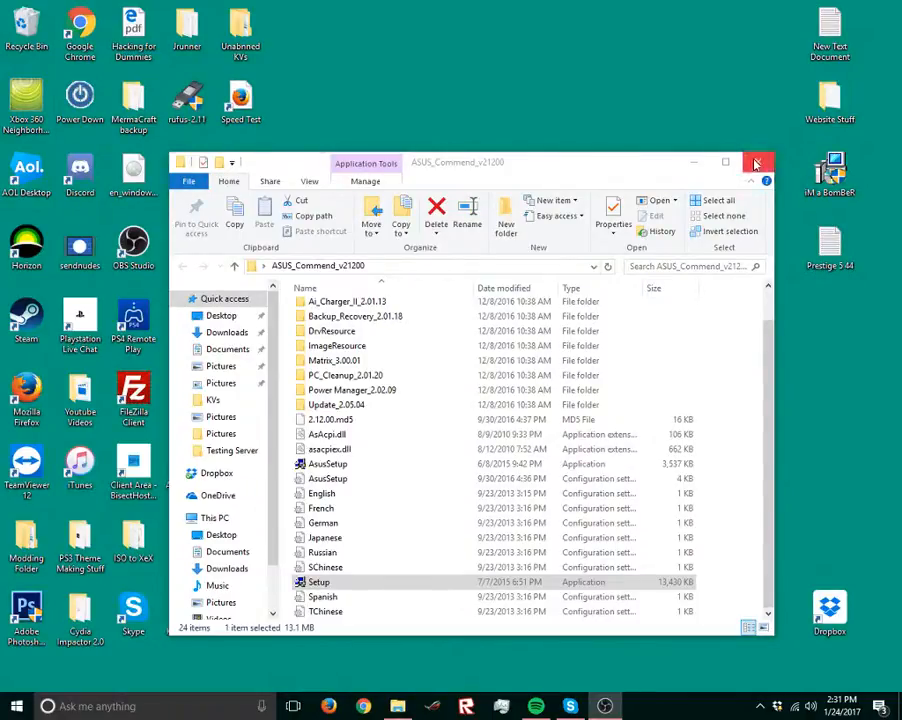
mouse_move(757, 162)
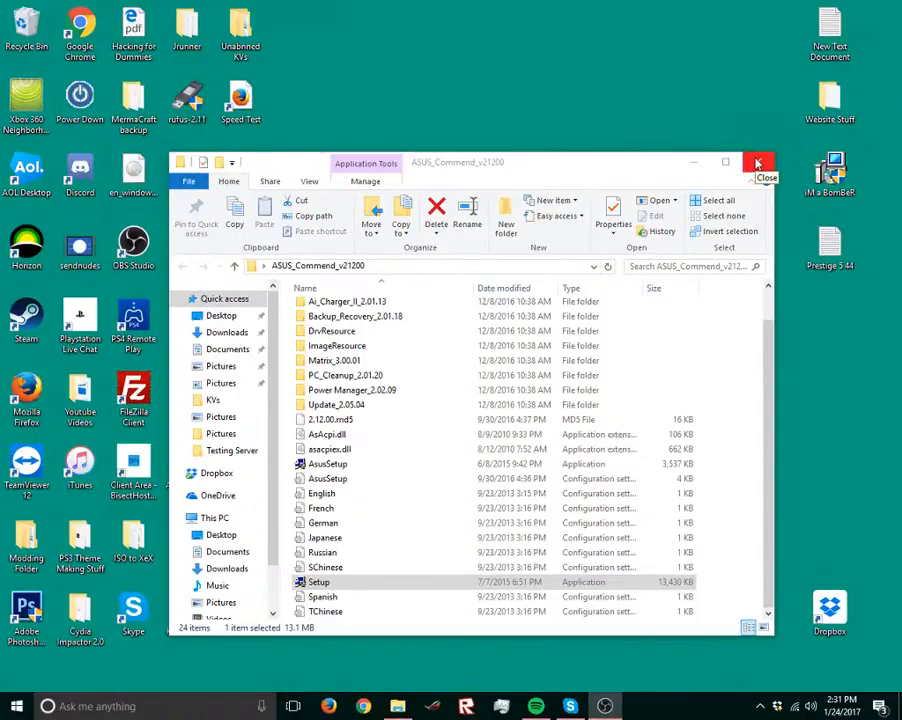
Step: Close the ASUS_Commend_v21200 folder window and open the Start menu app list
left_click(757, 162)
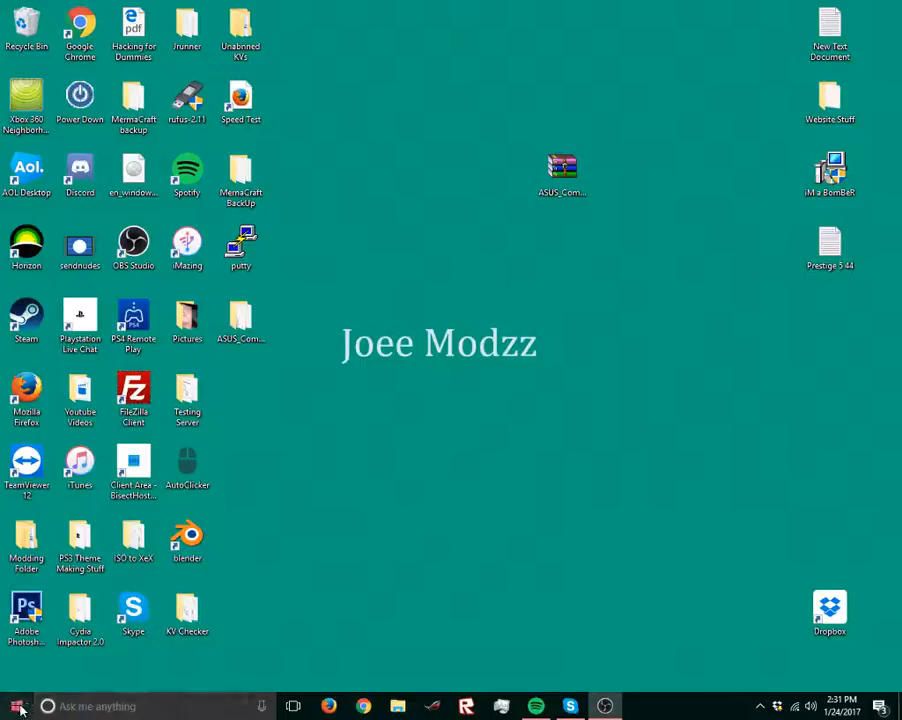
left_click(16, 706)
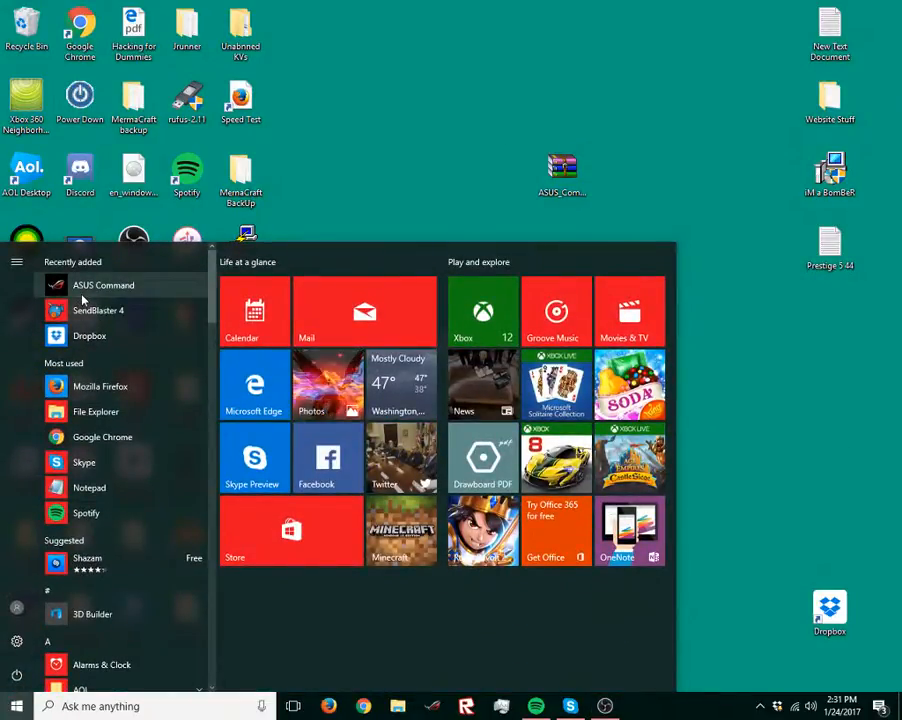